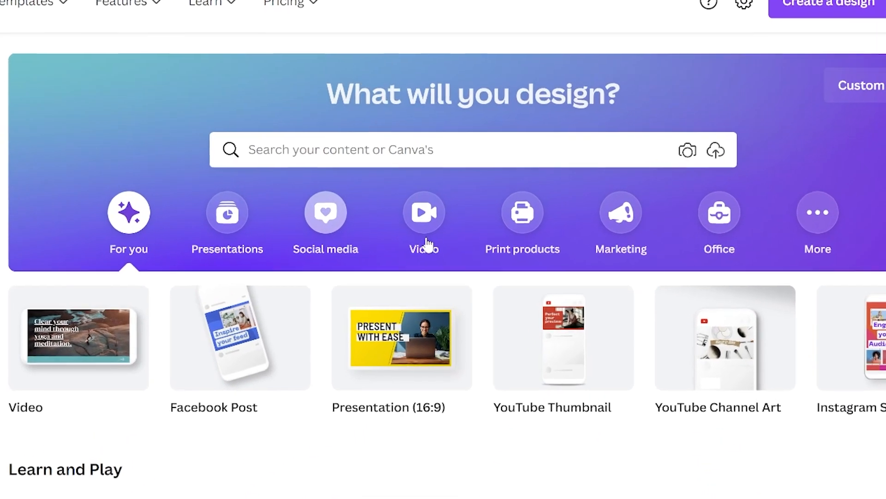
Step: Create a new blank video design from the Video category on the home page
{"action": "scroll", "scroll_direction": "down", "scroll_amount": 3}
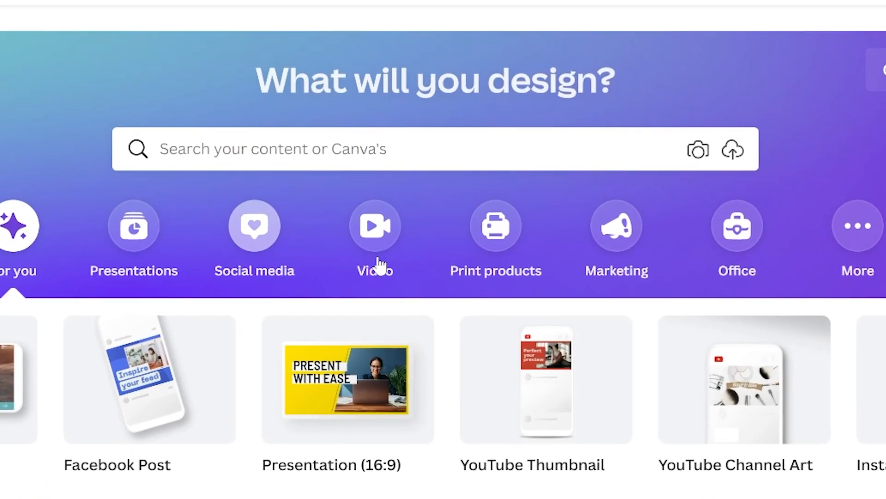
{"action": "left_click", "coordinate": [374, 226]}
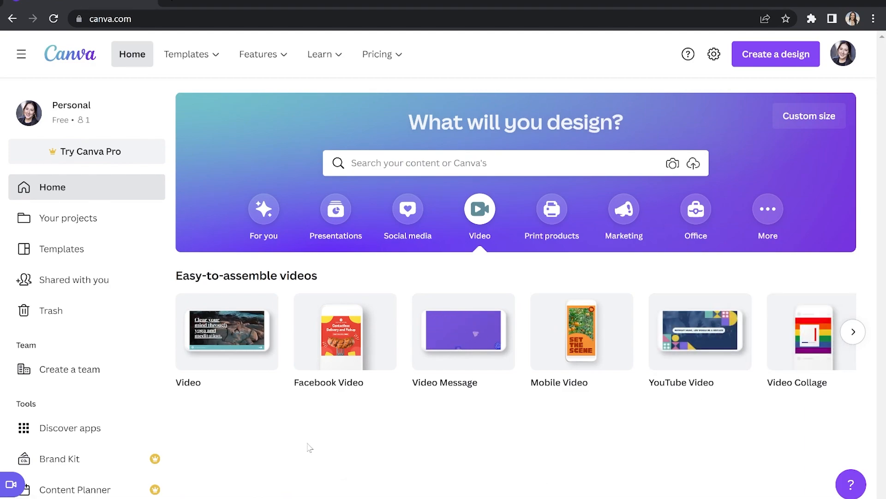
{"action": "left_click", "coordinate": [479, 208]}
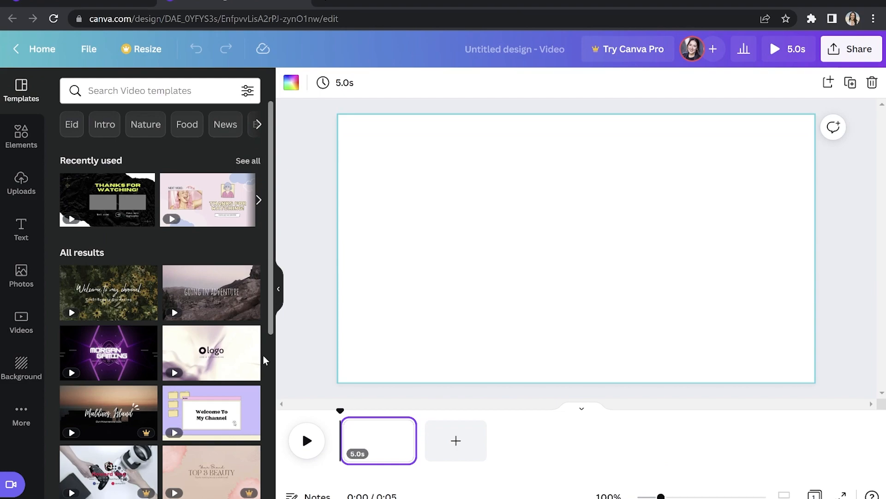
Step: Upload the Van Gogh Vlog file from Uploads so it fills the video page
{"action": "left_click", "coordinate": [21, 183]}
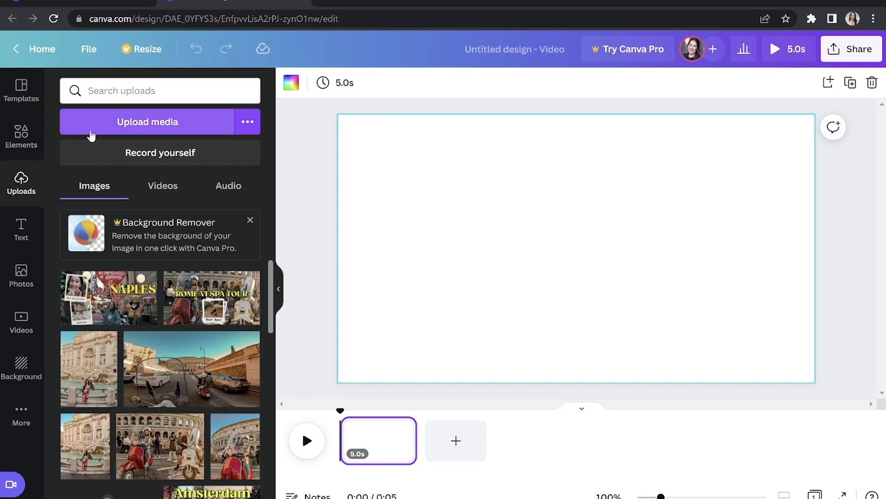
{"action": "left_click", "coordinate": [147, 122]}
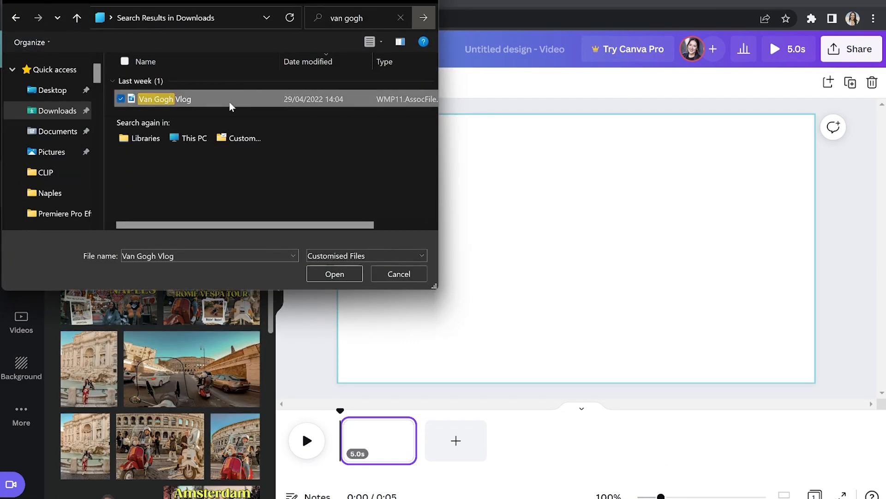
{"action": "left_click", "coordinate": [334, 274]}
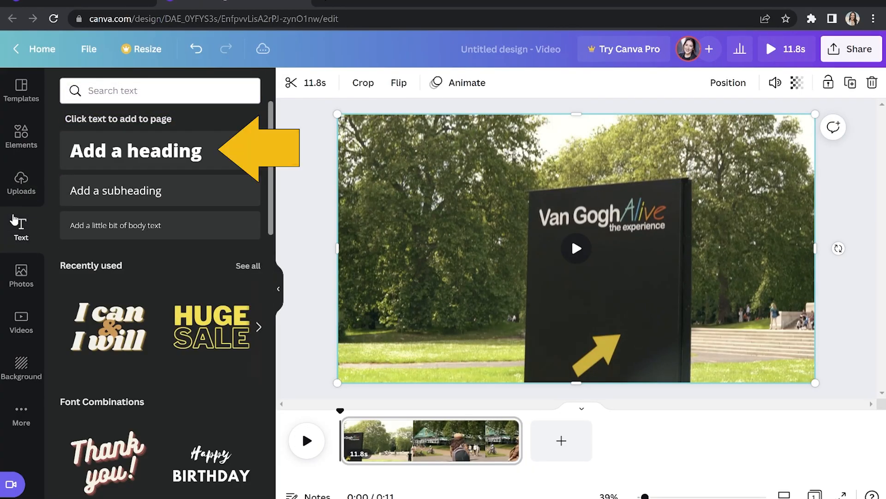
Step: Add heading "Alright Guys, what is happening?" in League Gothic with an orange-on-light-blue background effect
{"action": "left_click", "coordinate": [136, 151]}
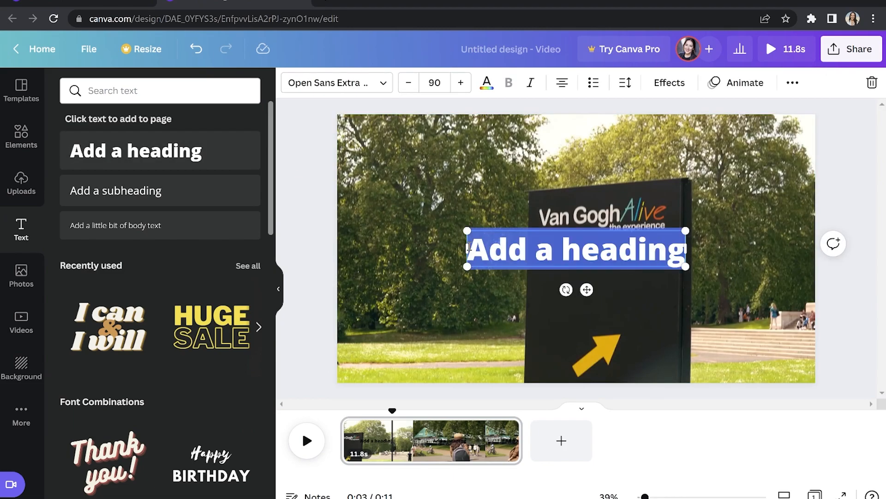
{"action": "type", "text": "Alright Gu"}
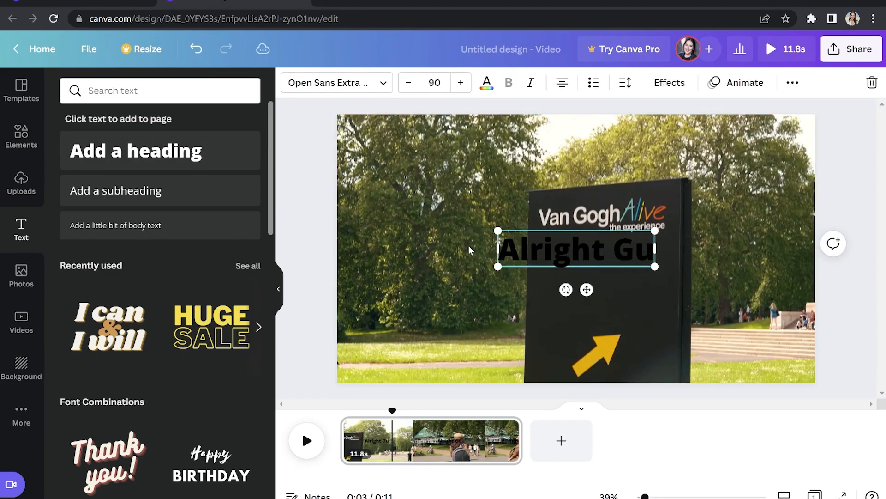
{"action": "left_click", "coordinate": [485, 82]}
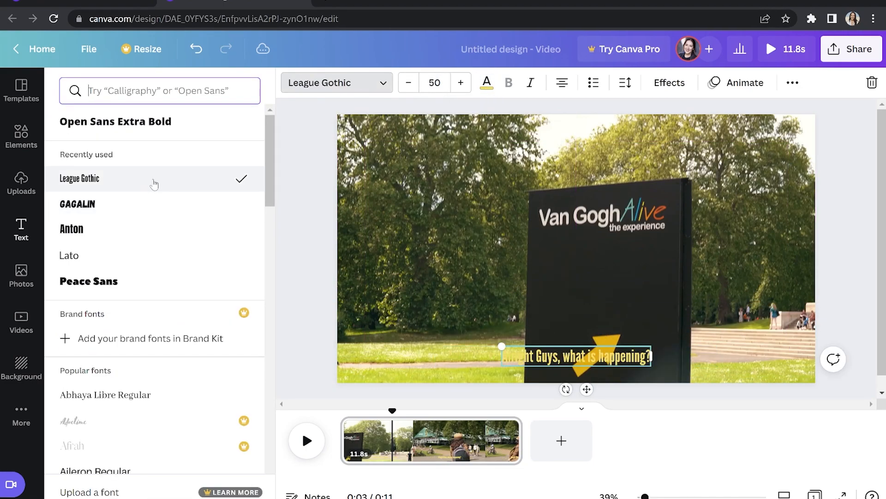
{"action": "left_click", "coordinate": [670, 82]}
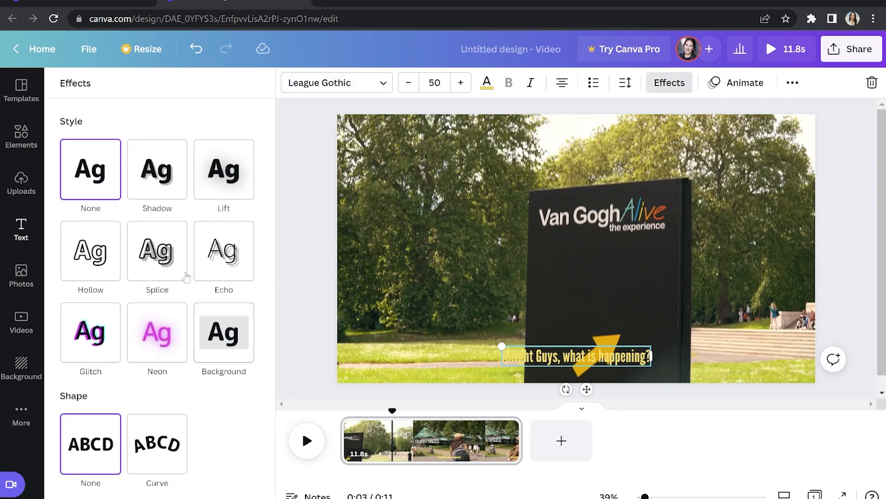
{"action": "left_click", "coordinate": [224, 332]}
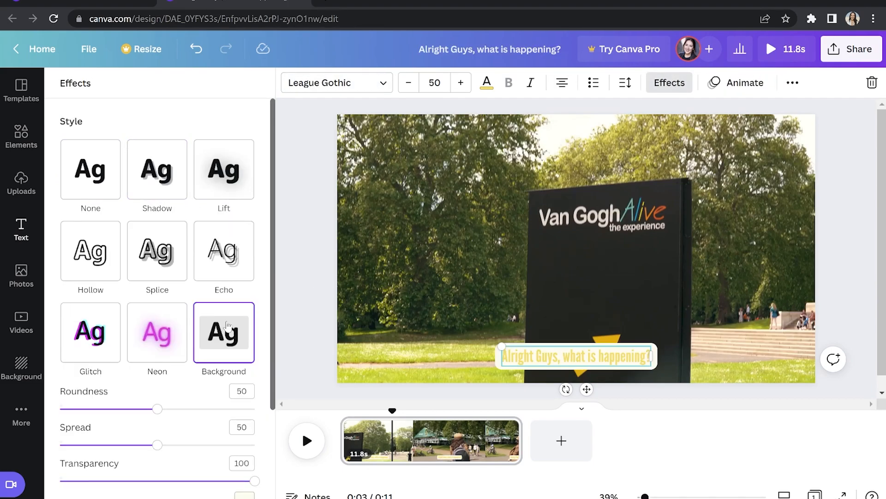
{"action": "left_click", "coordinate": [244, 380]}
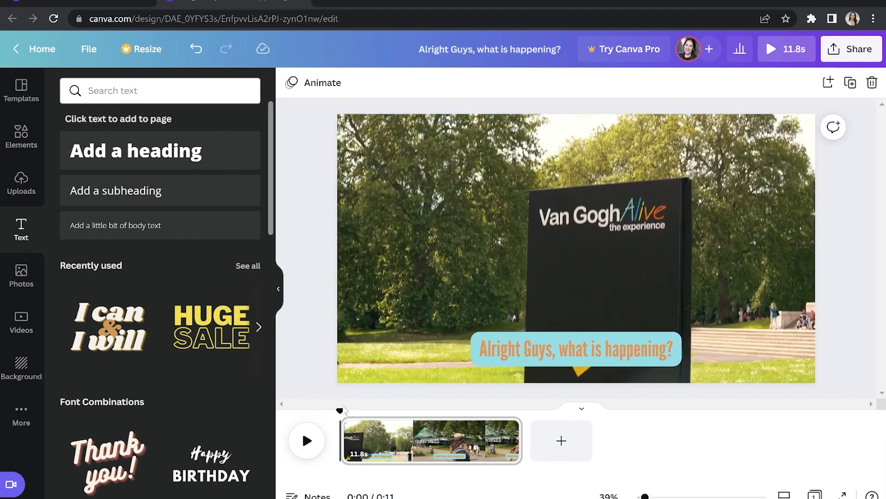
Step: Split the clip at the playhead position with Split Page to begin the five-page cut
{"action": "left_click", "coordinate": [306, 440]}
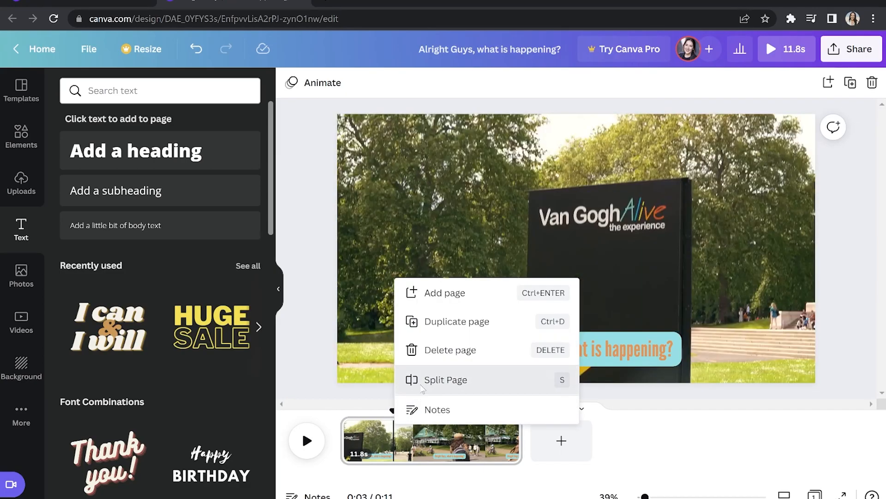
{"action": "left_click", "coordinate": [445, 379]}
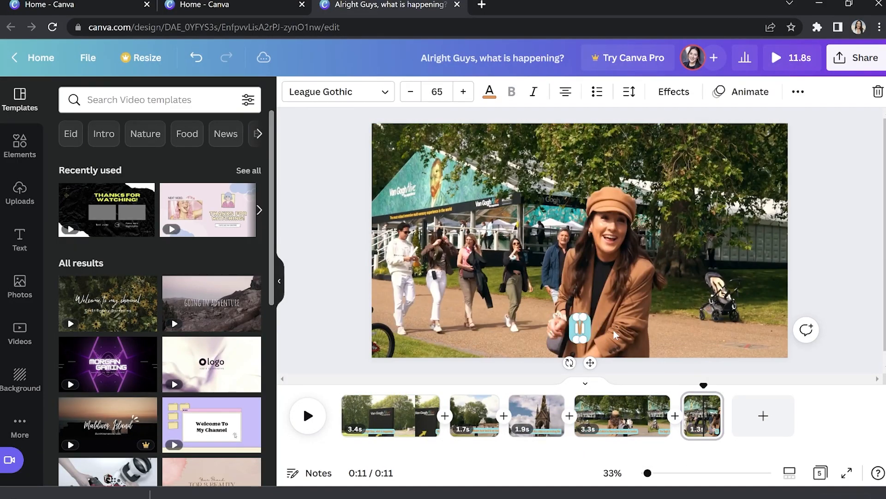
Step: Download all five pages as one MP4 video from Share > Download
{"action": "left_click", "coordinate": [20, 195]}
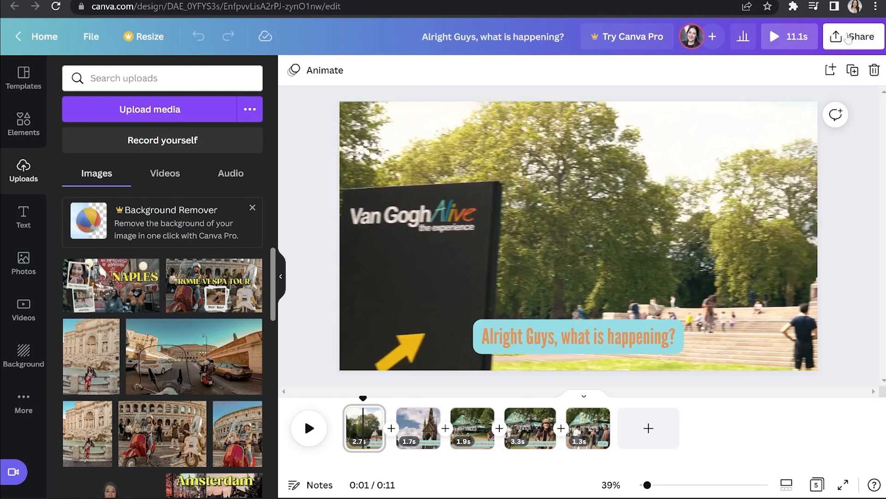
{"action": "left_click", "coordinate": [853, 36]}
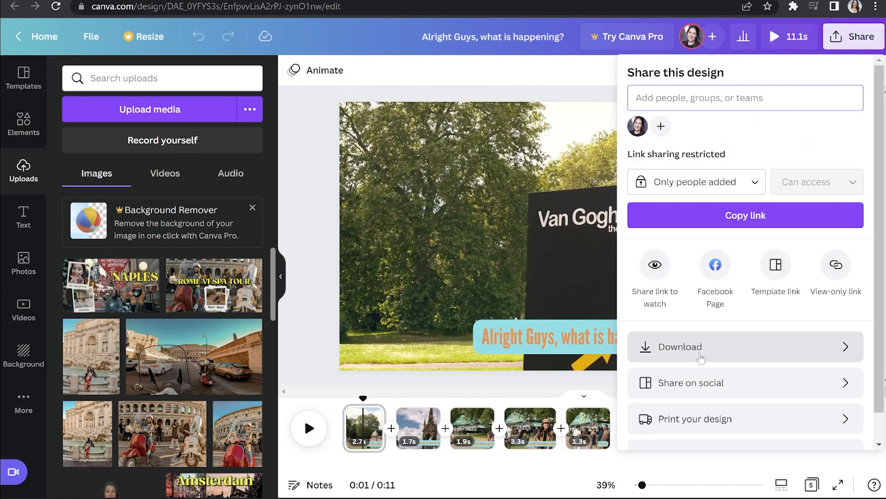
{"action": "left_click", "coordinate": [678, 346]}
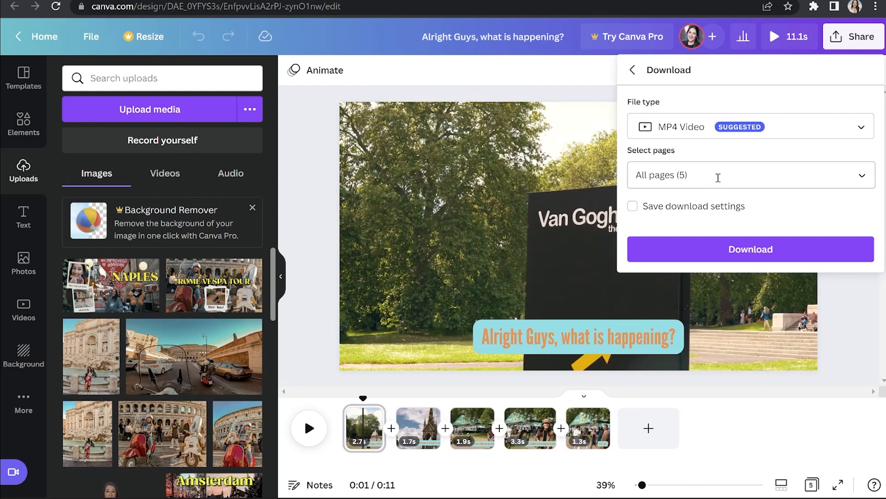
{"action": "mouse_move", "coordinate": [718, 177]}
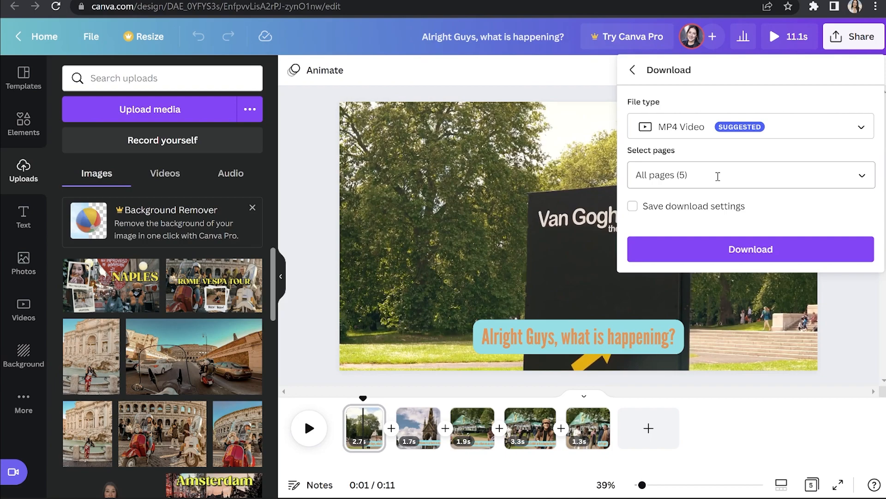
{"action": "left_click", "coordinate": [751, 248]}
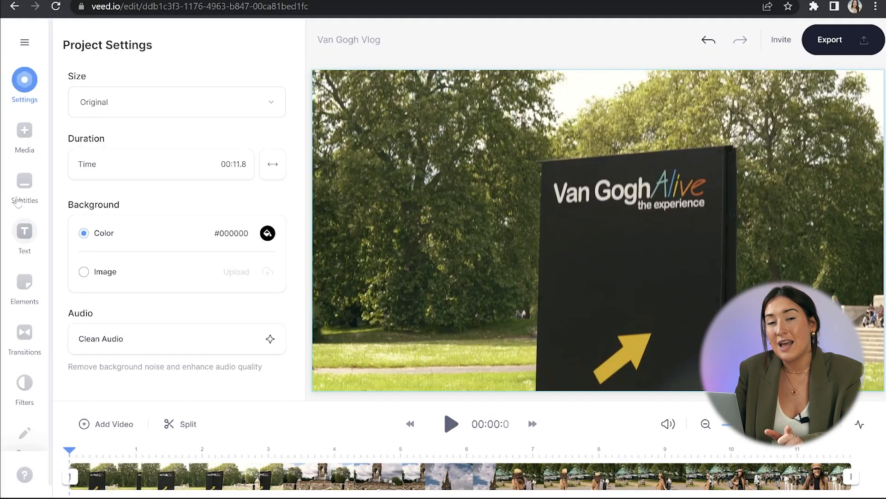
Step: Run Auto Subtitle from the Subtitles sidebar to transcribe the vlog's speech
{"action": "left_click", "coordinate": [24, 187]}
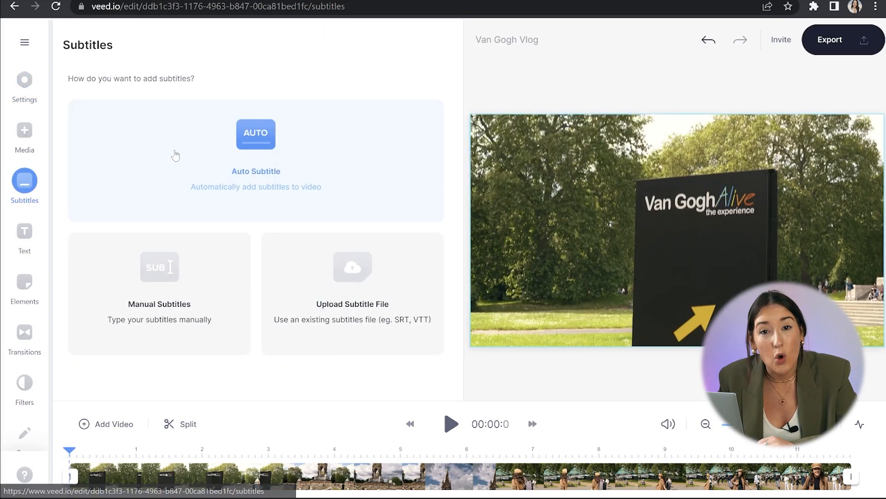
{"action": "left_click", "coordinate": [255, 134]}
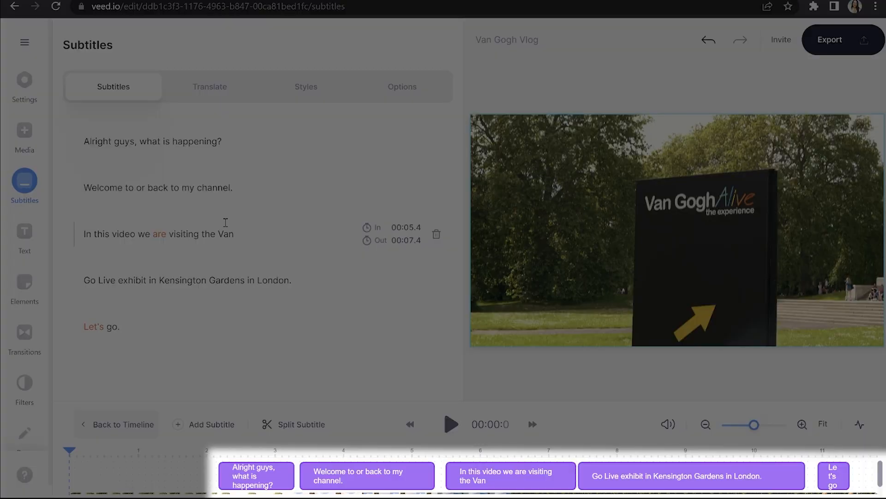
Step: Review playback, then replace the misheard "Go" with "Gogh" in the fourth subtitle line
{"action": "left_click", "coordinate": [452, 424]}
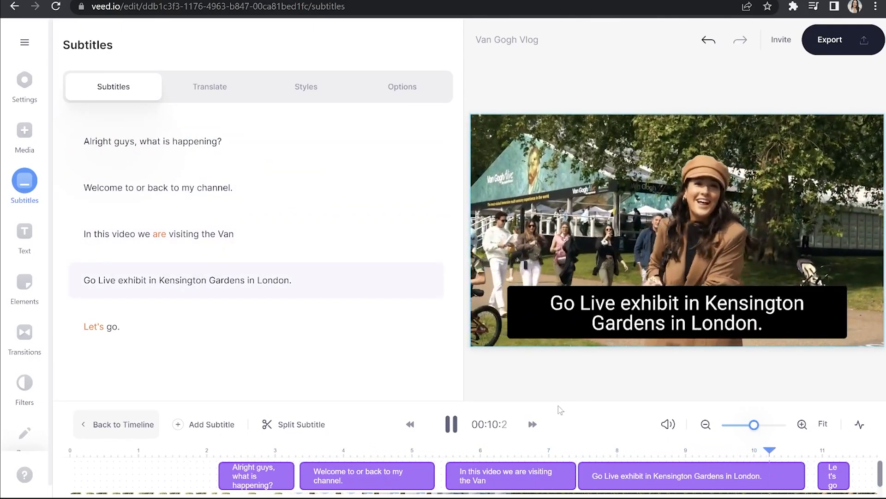
{"action": "left_click", "coordinate": [186, 280]}
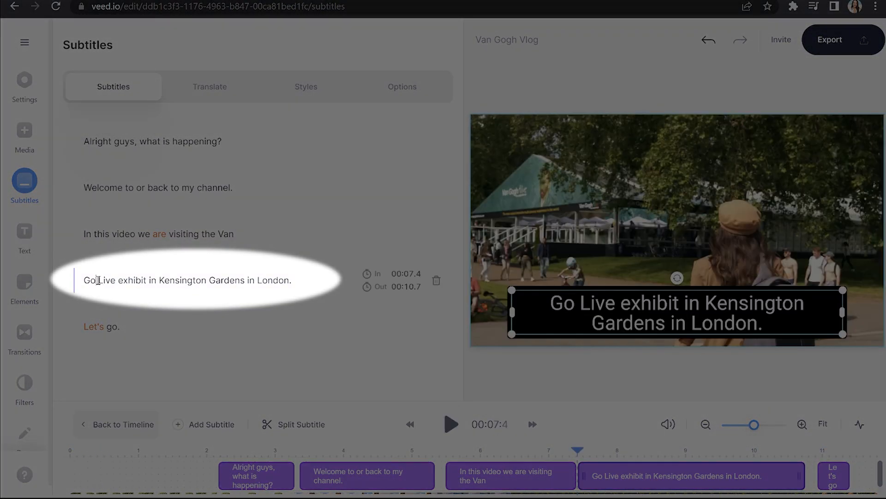
{"action": "key", "text": "Backspace"}
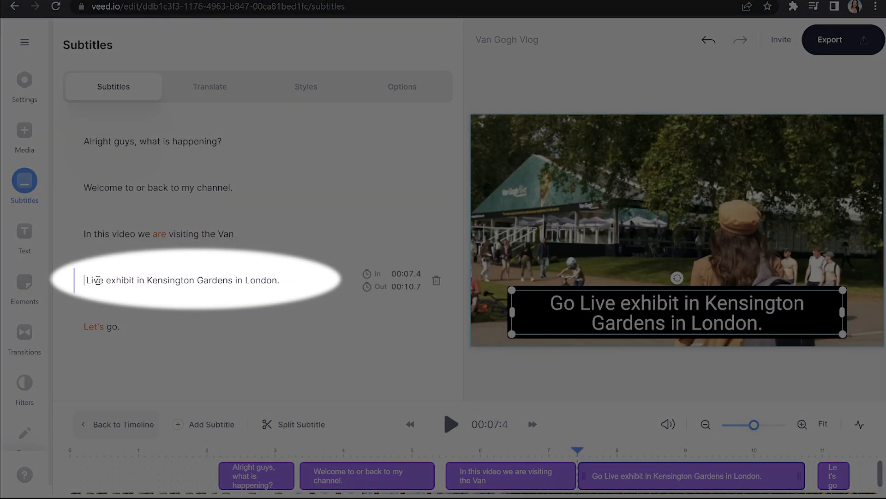
{"action": "type", "text": "Gogh"}
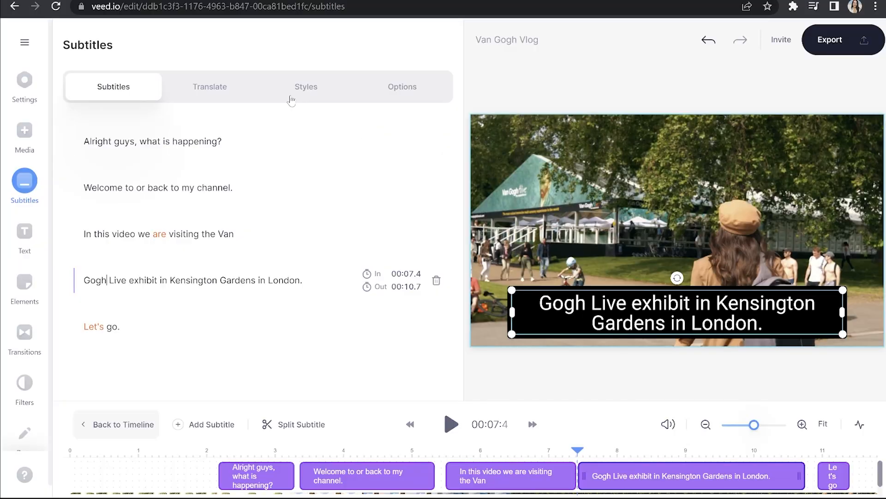
Step: Set subtitles to Calistoga 36px, orange text with a teal Block effect on the Styles tab
{"action": "left_click", "coordinate": [306, 86]}
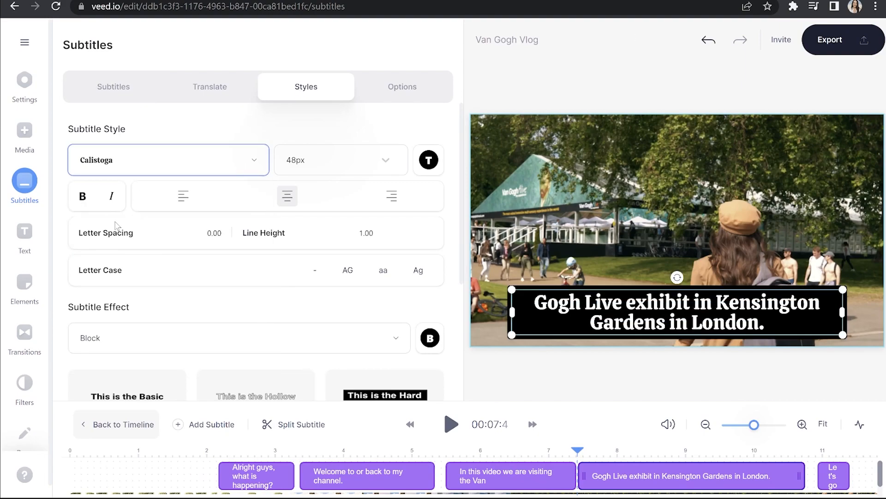
{"action": "left_click", "coordinate": [429, 160]}
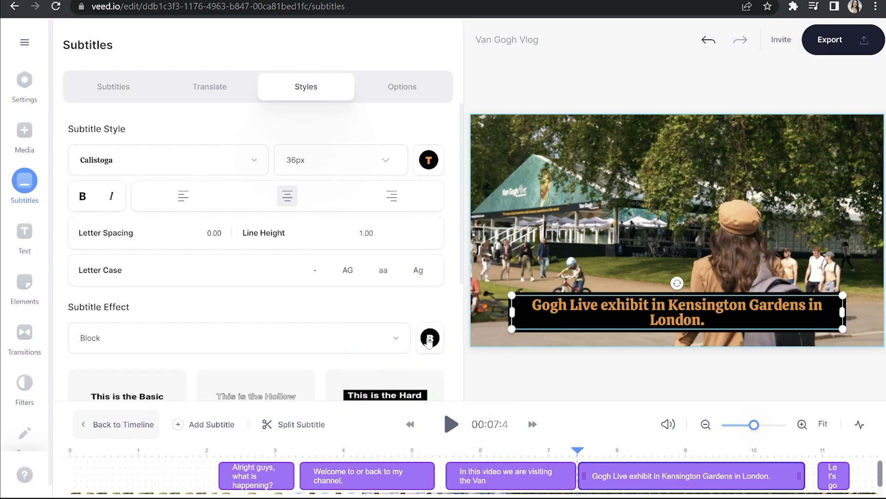
{"action": "scroll", "scroll_direction": "down", "scroll_amount": 3}
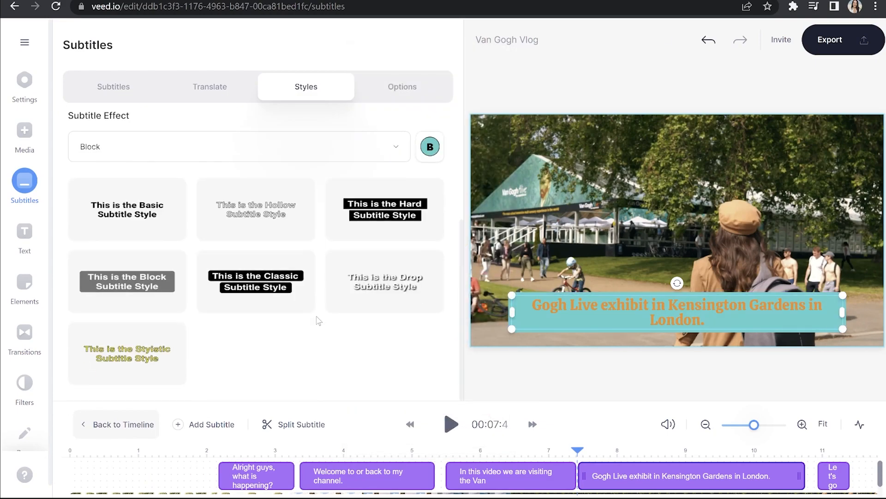
{"action": "mouse_move", "coordinate": [250, 356]}
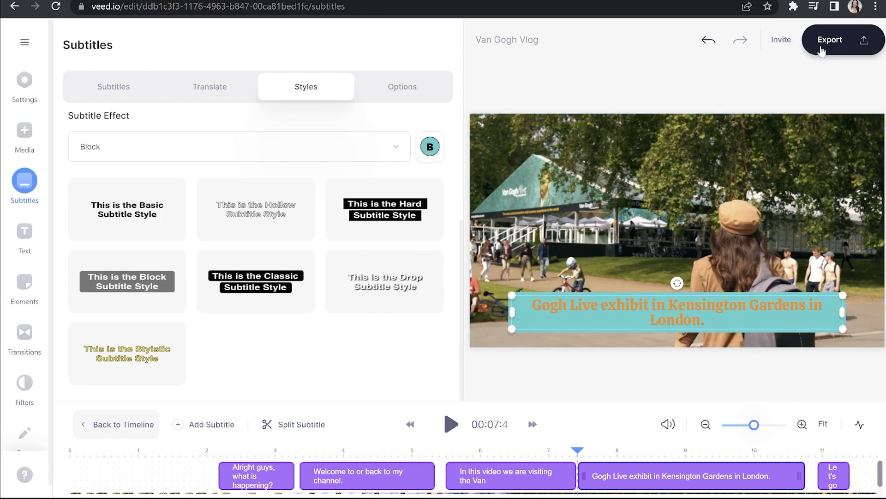
Step: Export the vlog and play then pause the finished video on its view page
{"action": "left_click", "coordinate": [830, 40]}
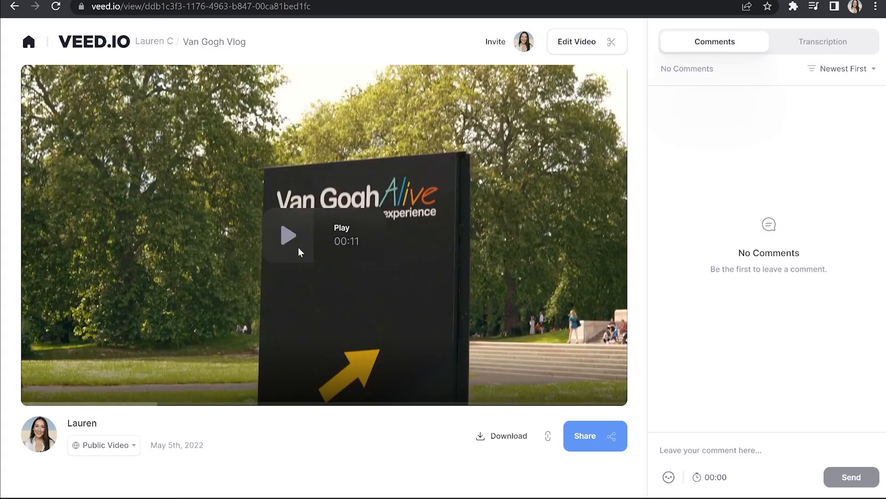
{"action": "left_click", "coordinate": [288, 236]}
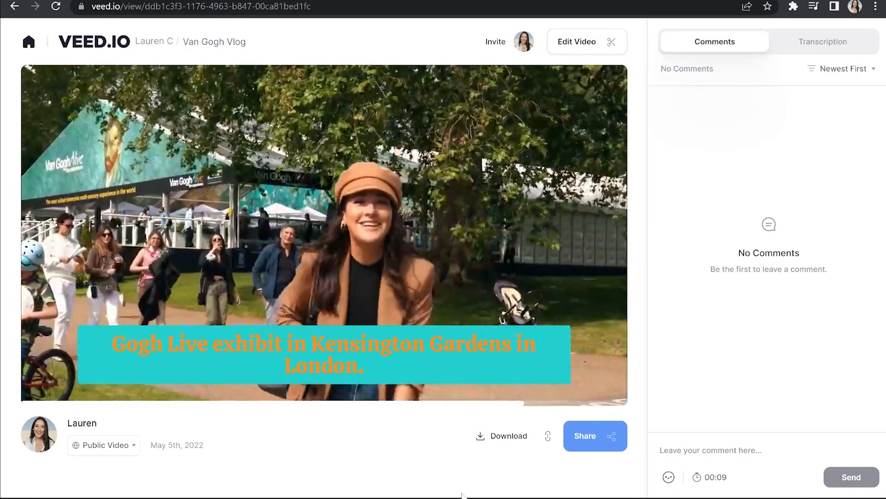
{"action": "left_click", "coordinate": [324, 235]}
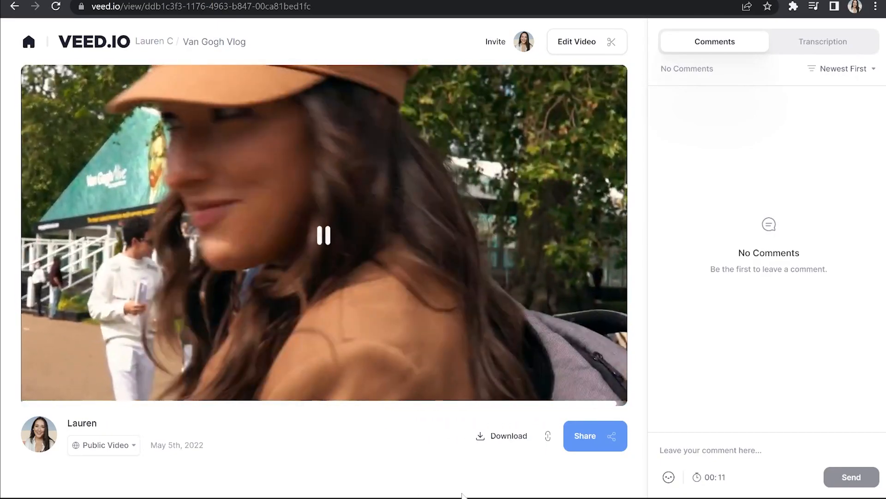